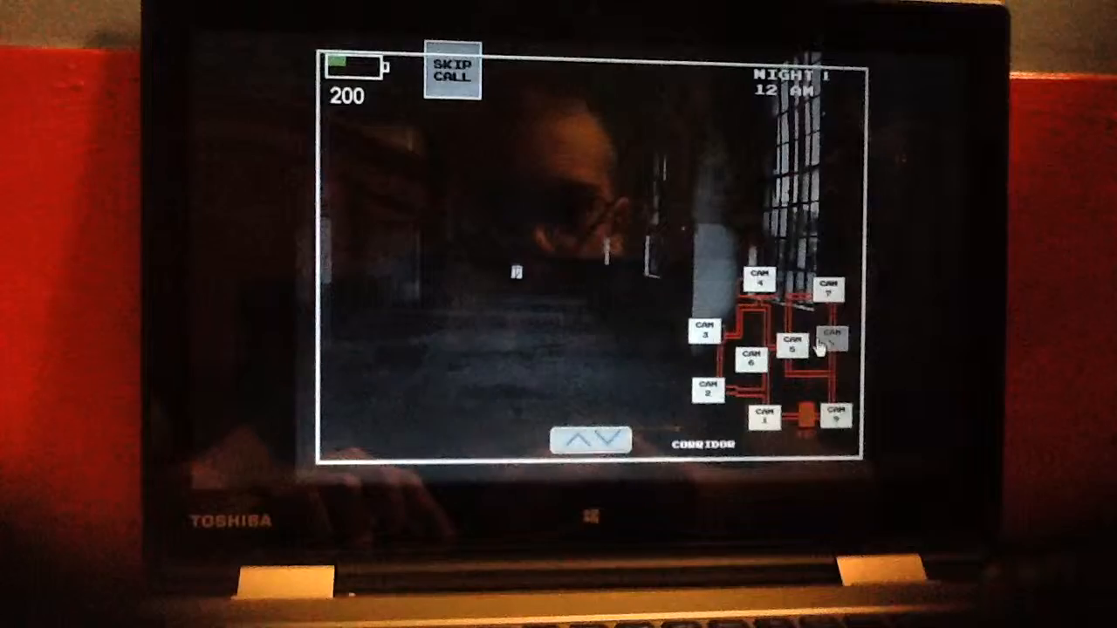
Step: Check Control Room, Office Exit, Entrance 2, Storage and Machinery feeds, then lower the monitor
{"action": "left_click", "coordinate": [836, 416]}
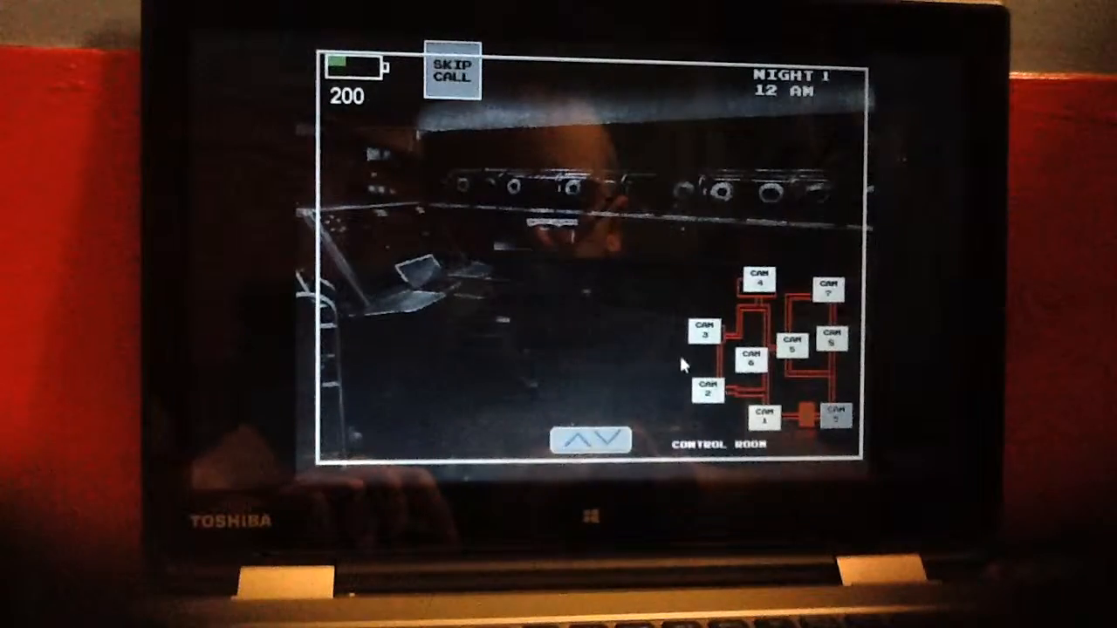
{"action": "left_click", "coordinate": [766, 419]}
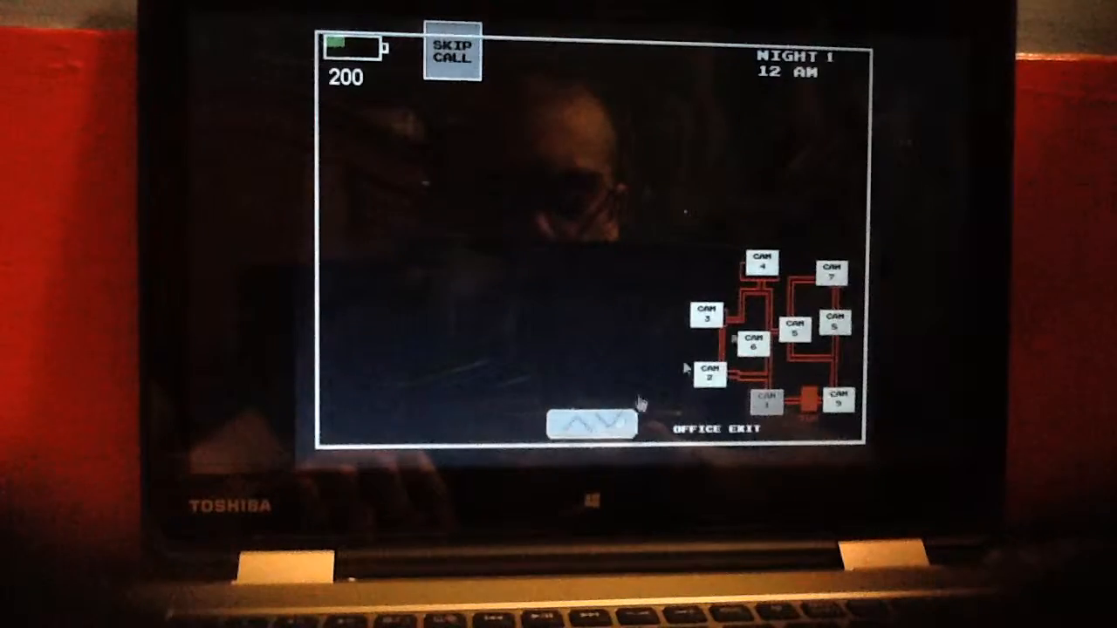
{"action": "left_click", "coordinate": [831, 272]}
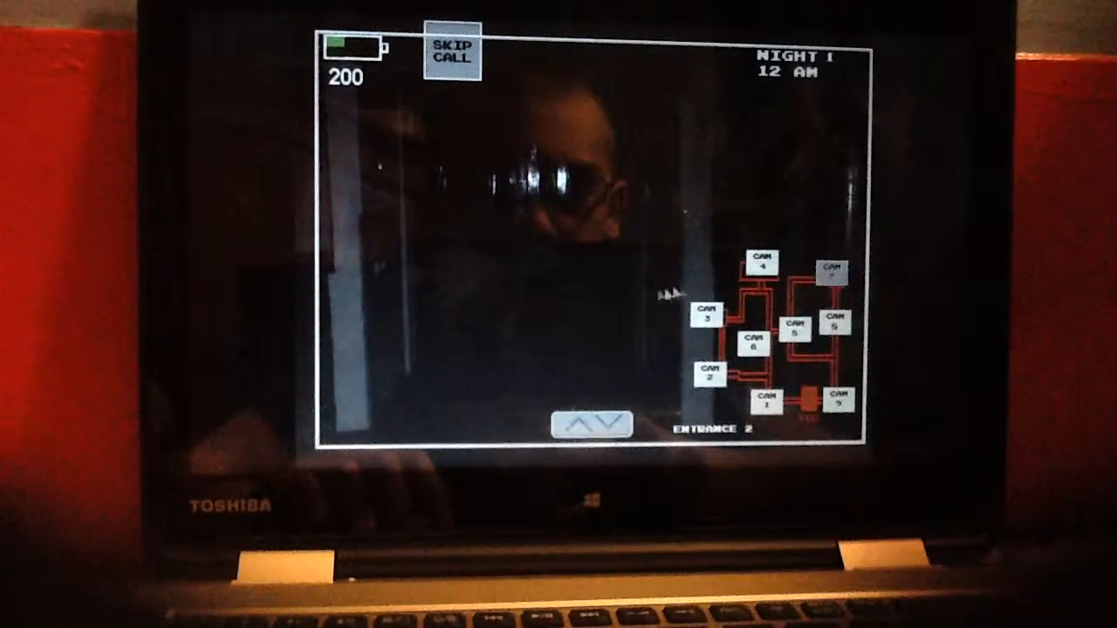
{"action": "left_click", "coordinate": [758, 342]}
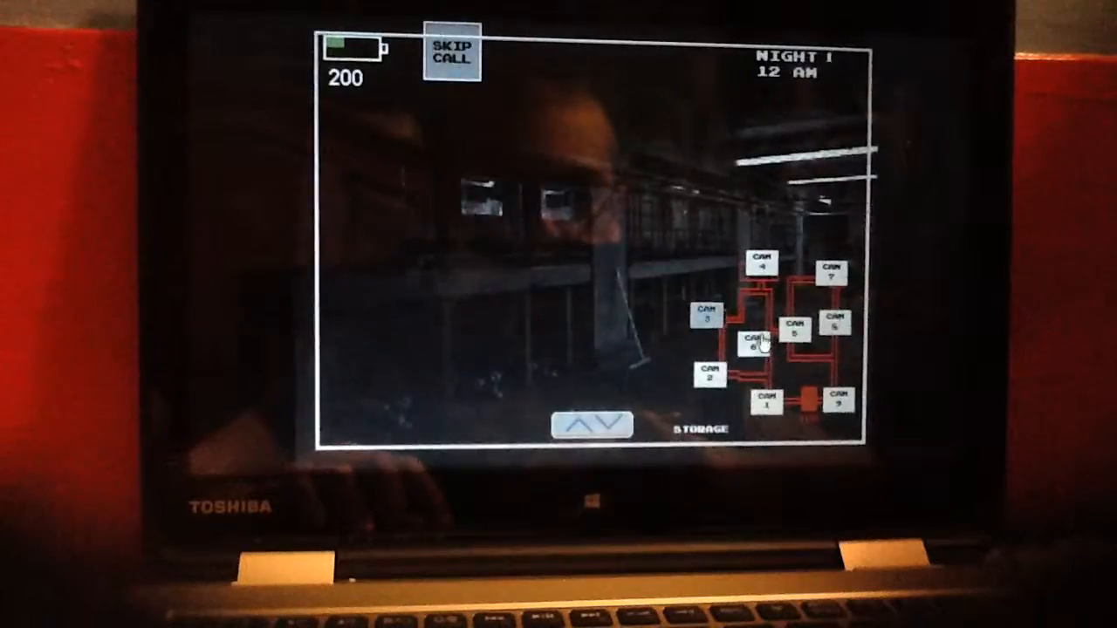
{"action": "left_click", "coordinate": [756, 341]}
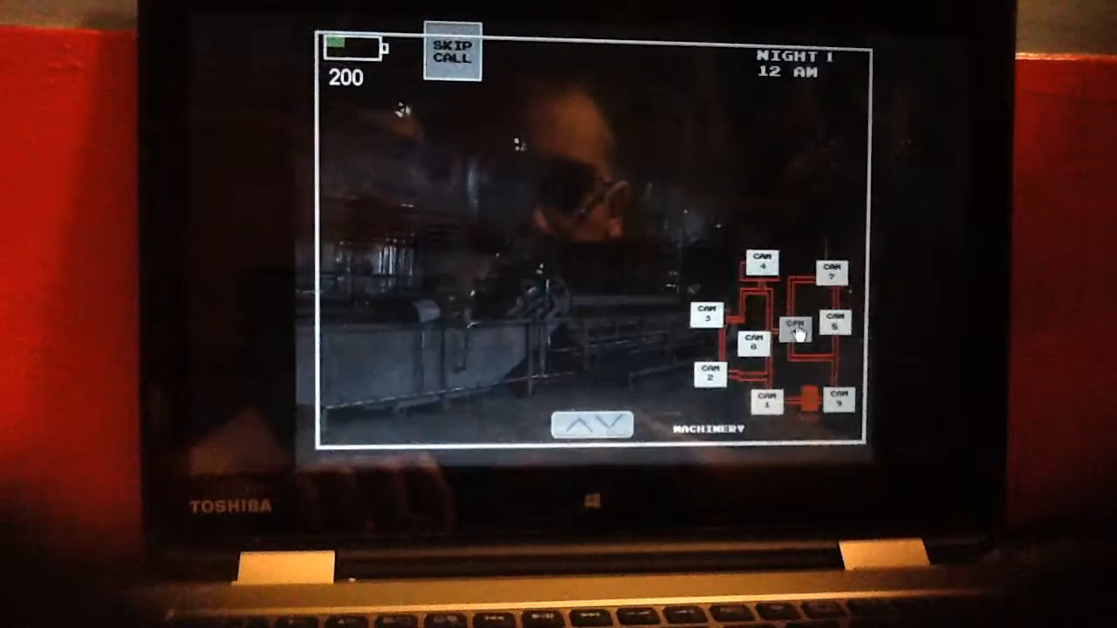
{"action": "left_click", "coordinate": [761, 262]}
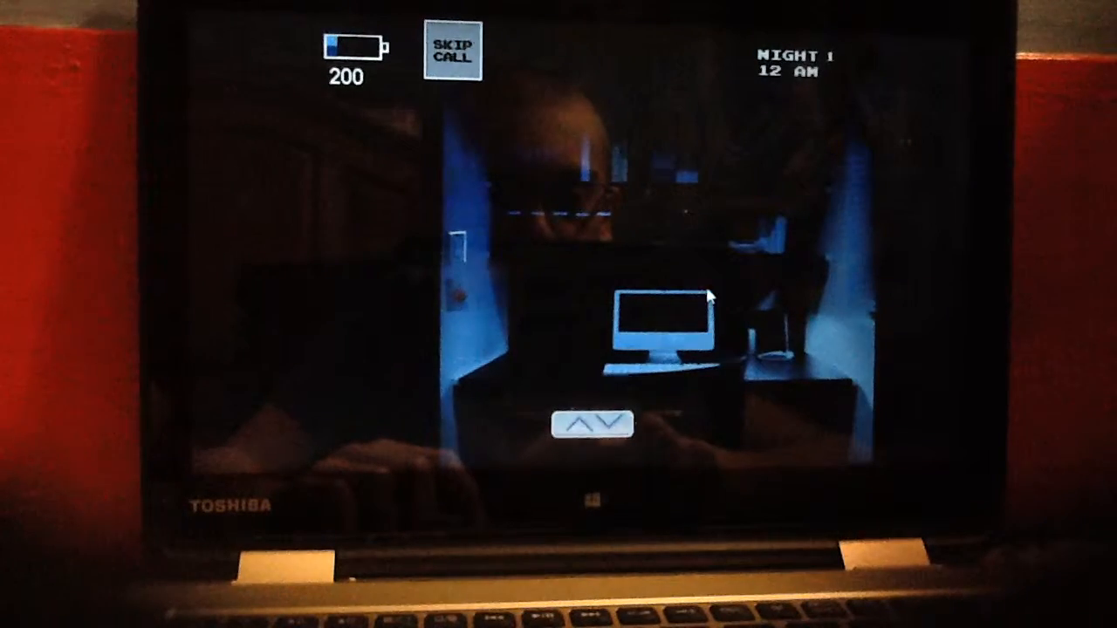
Step: Raise the camera monitor again onto the Entrance 1 feed
{"action": "left_click", "coordinate": [590, 424]}
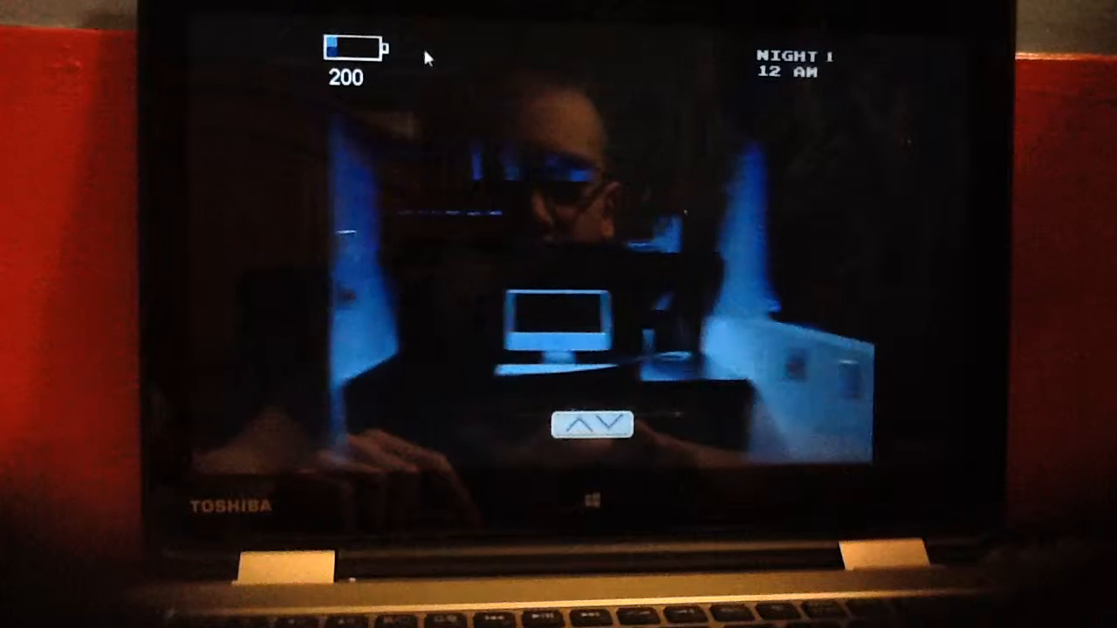
{"action": "left_click", "coordinate": [593, 425]}
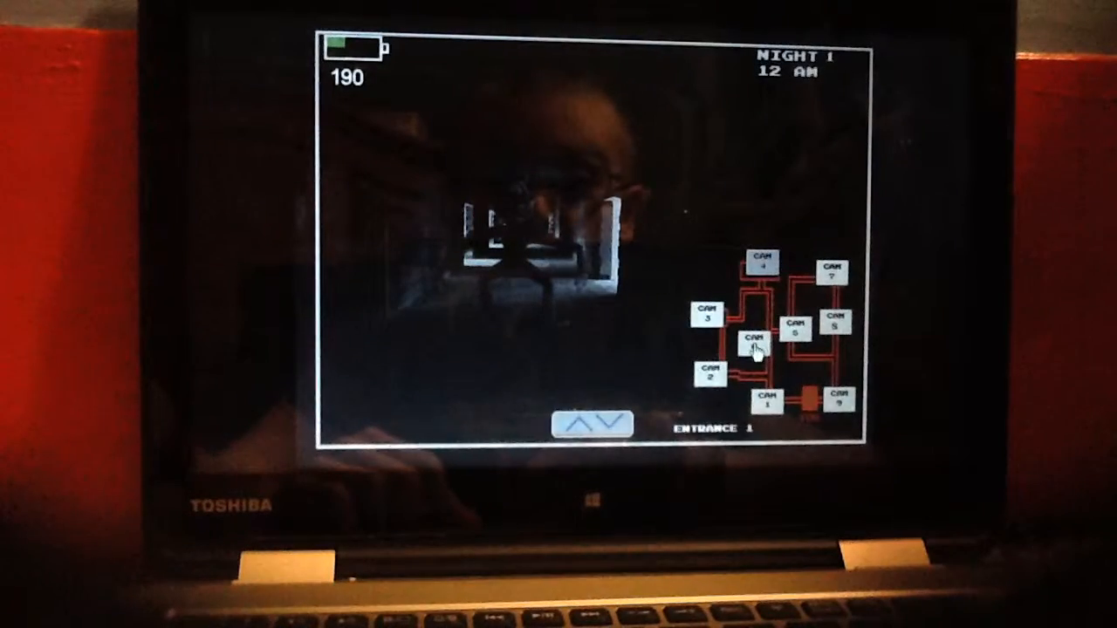
Step: Check the Freezing Room, Machinery, Corridor and Office Exit feeds
{"action": "left_click", "coordinate": [761, 344]}
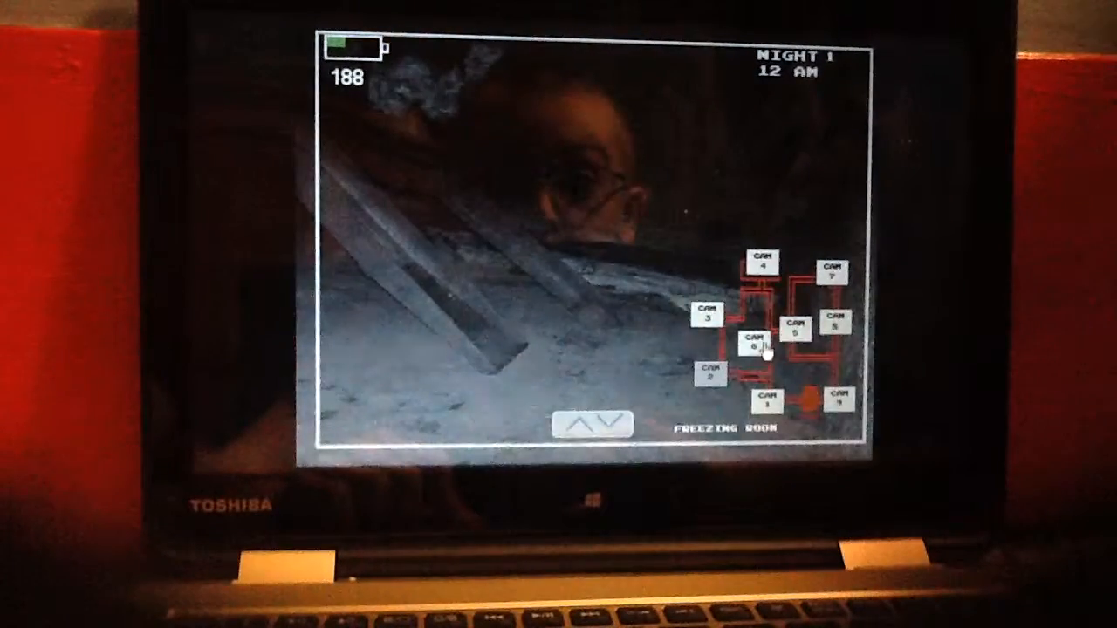
{"action": "left_click", "coordinate": [838, 321]}
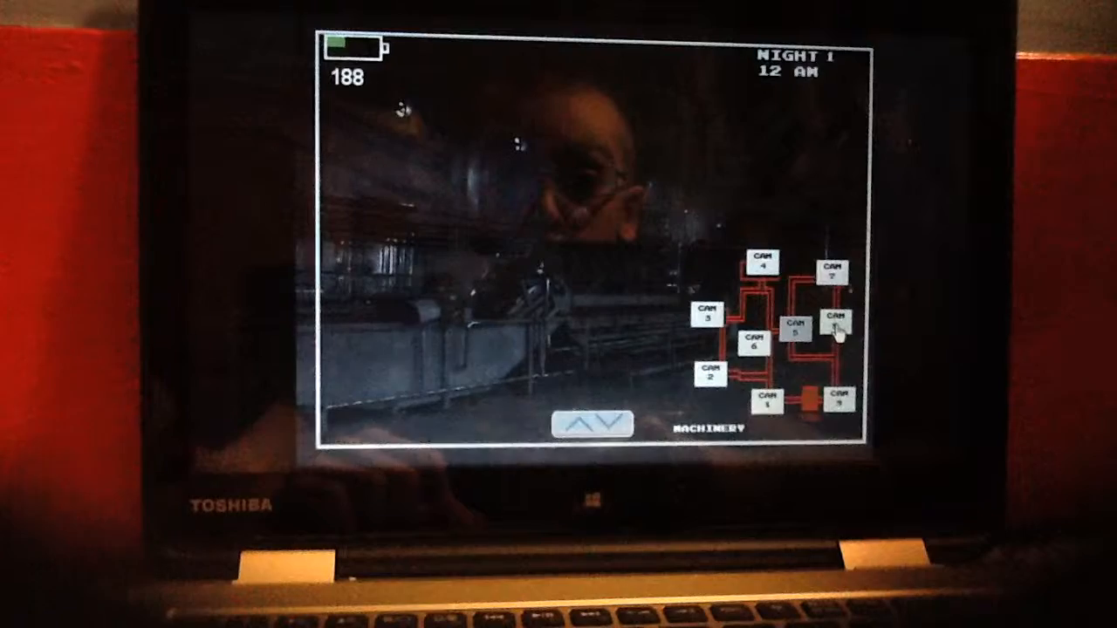
{"action": "left_click", "coordinate": [839, 321]}
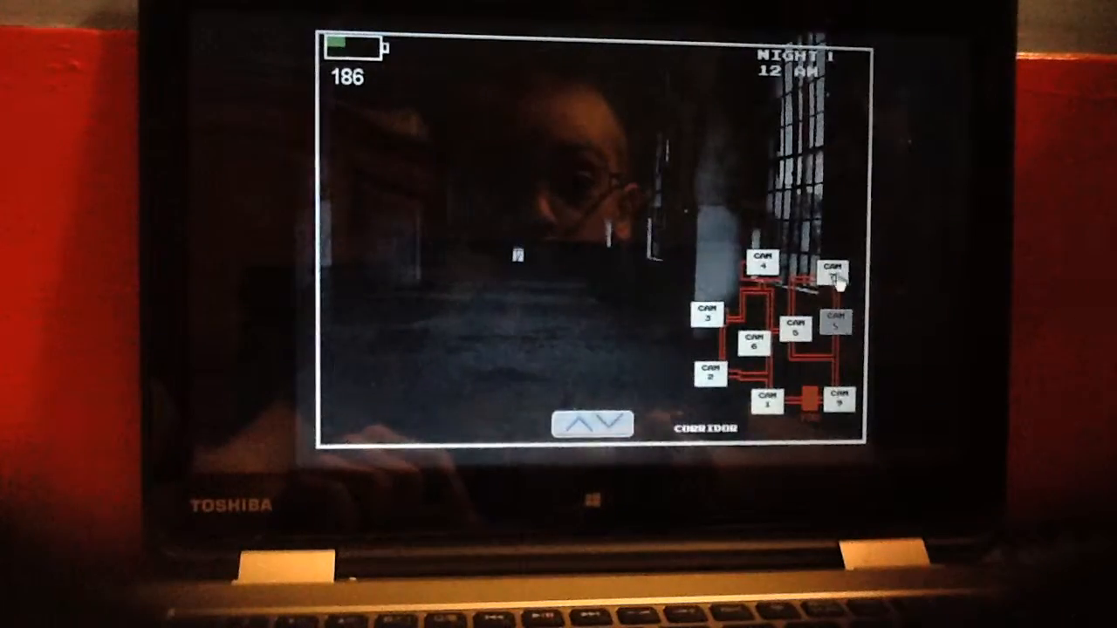
{"action": "left_click", "coordinate": [761, 340]}
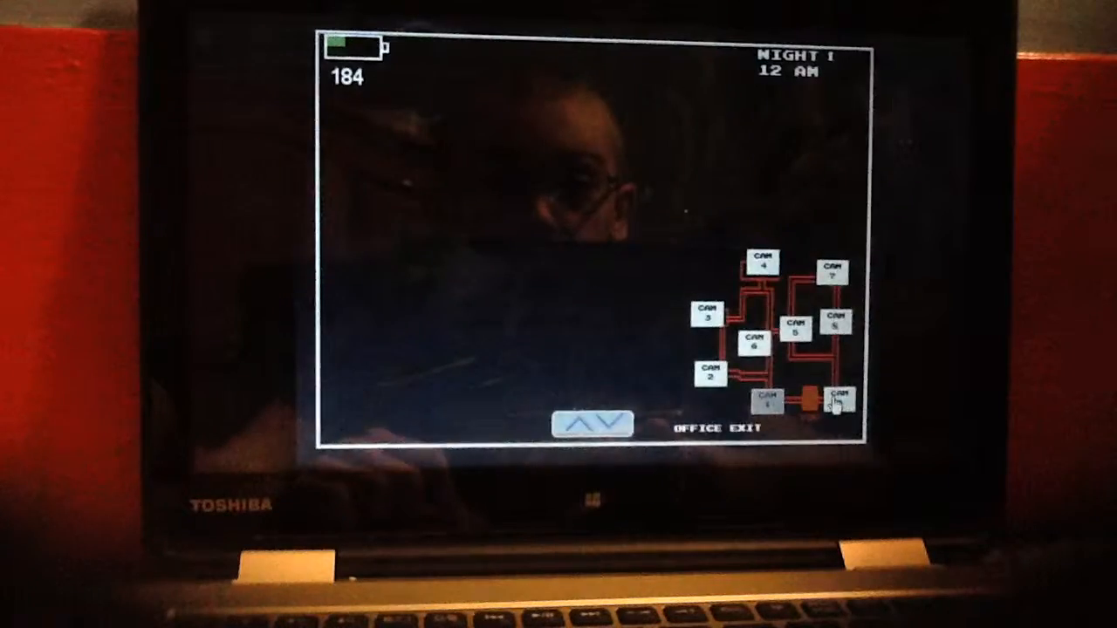
Step: Check Entrance 1, listen to the Bathrooms audio, Office Exit, and settle on Control Room
{"action": "left_click", "coordinate": [765, 259]}
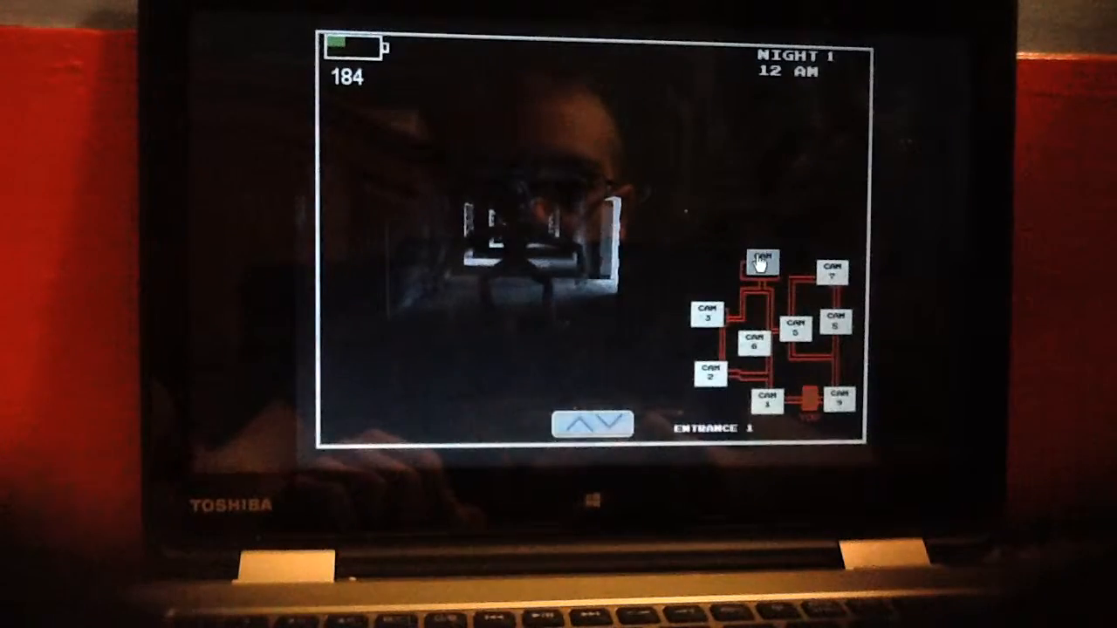
{"action": "left_click", "coordinate": [756, 340]}
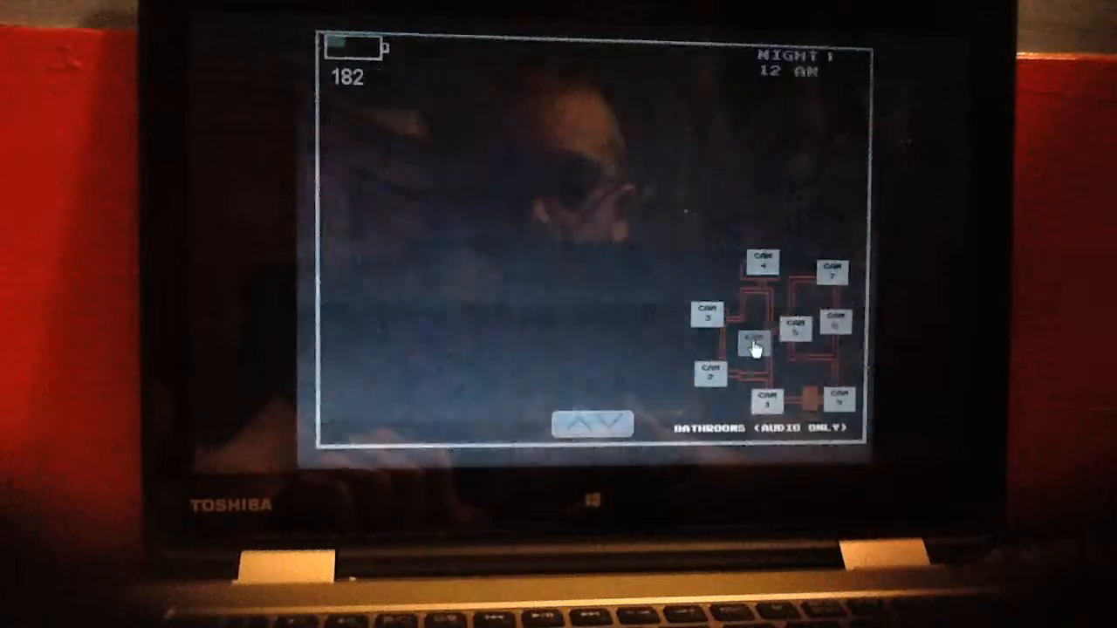
{"action": "left_click", "coordinate": [763, 262]}
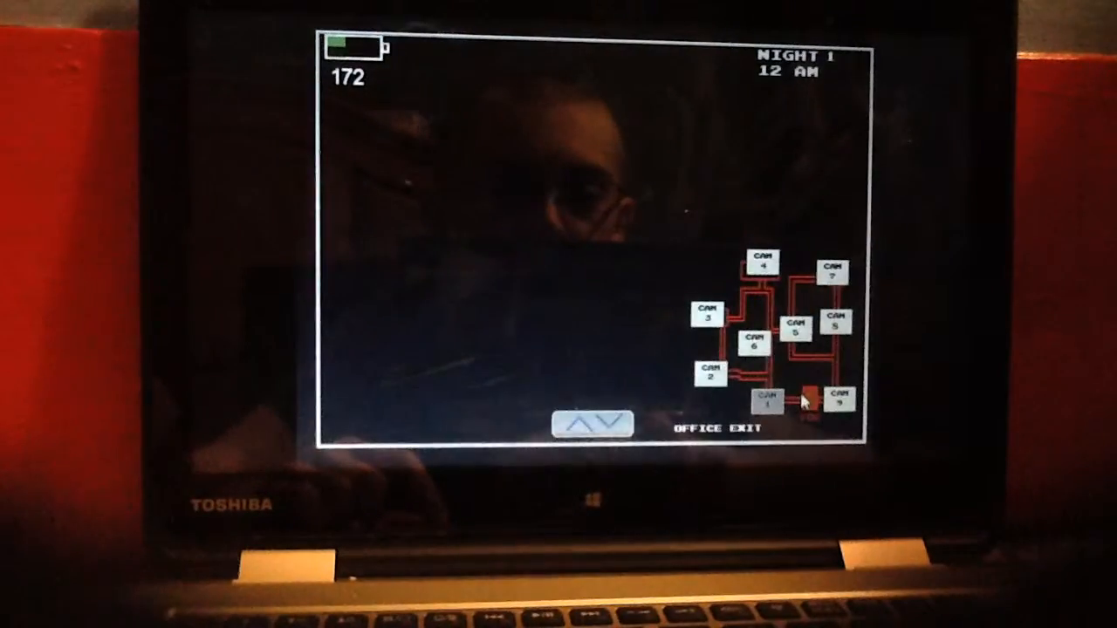
{"action": "left_click", "coordinate": [761, 261]}
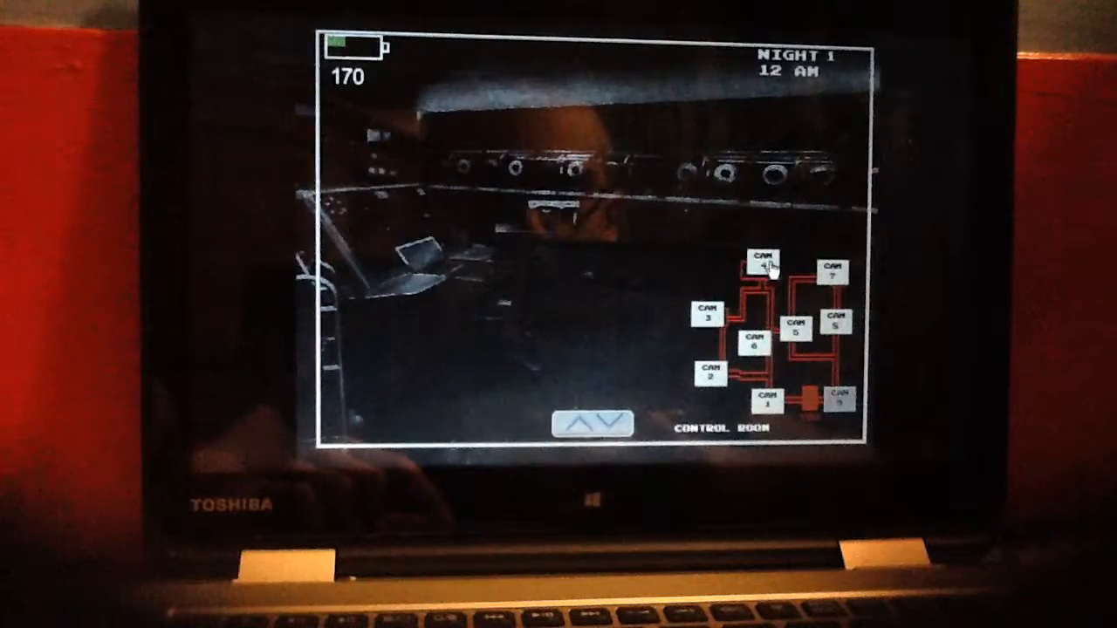